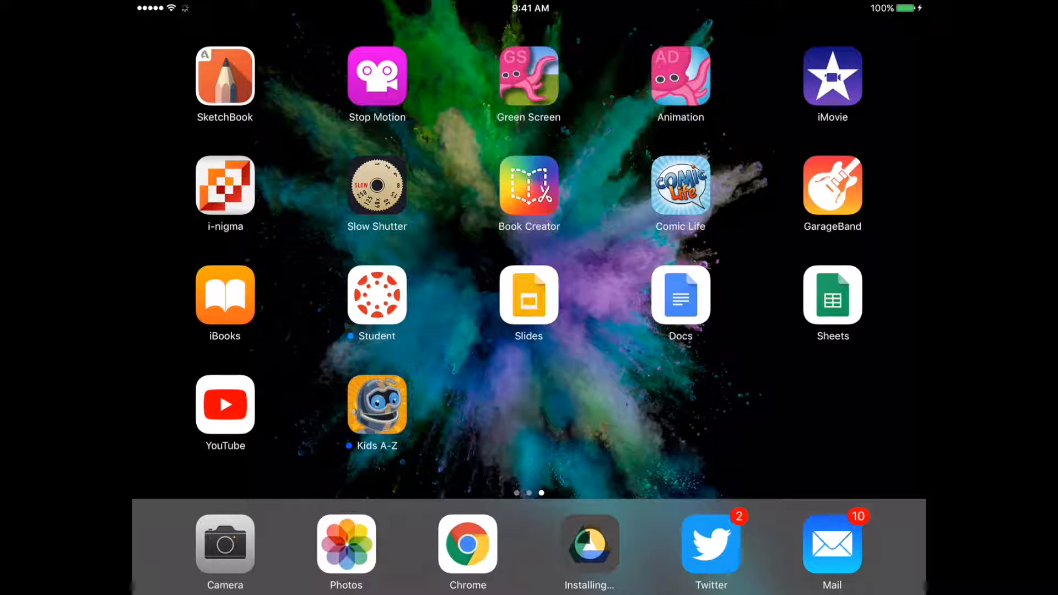
Step: Launch the SketchBook app from the iPad home screen
click(224, 76)
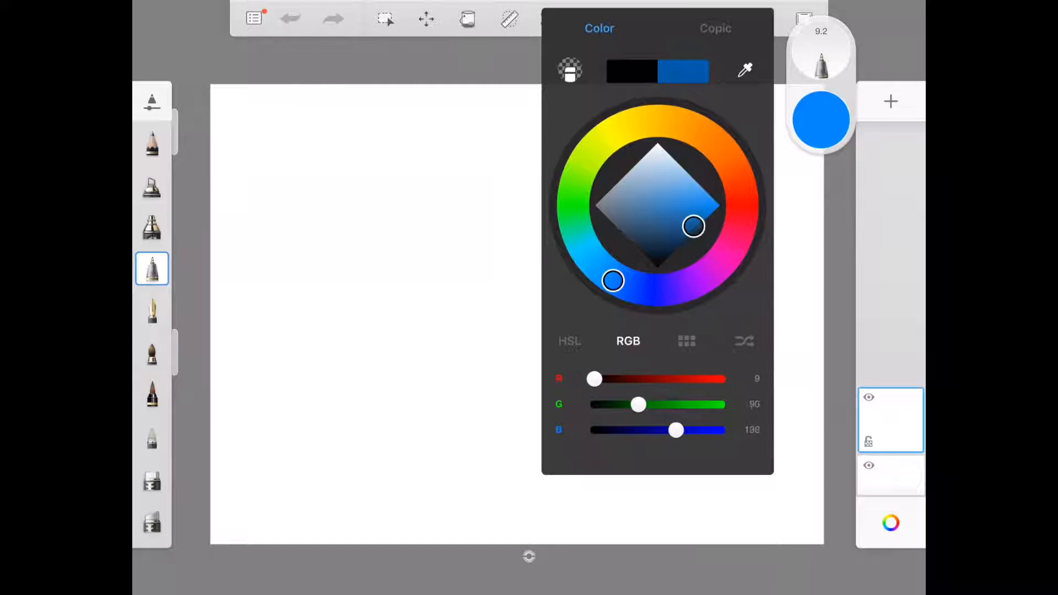
Step: Adjust the colour puck from blue down to black as the brush colour
drag(693, 226, 683, 198)
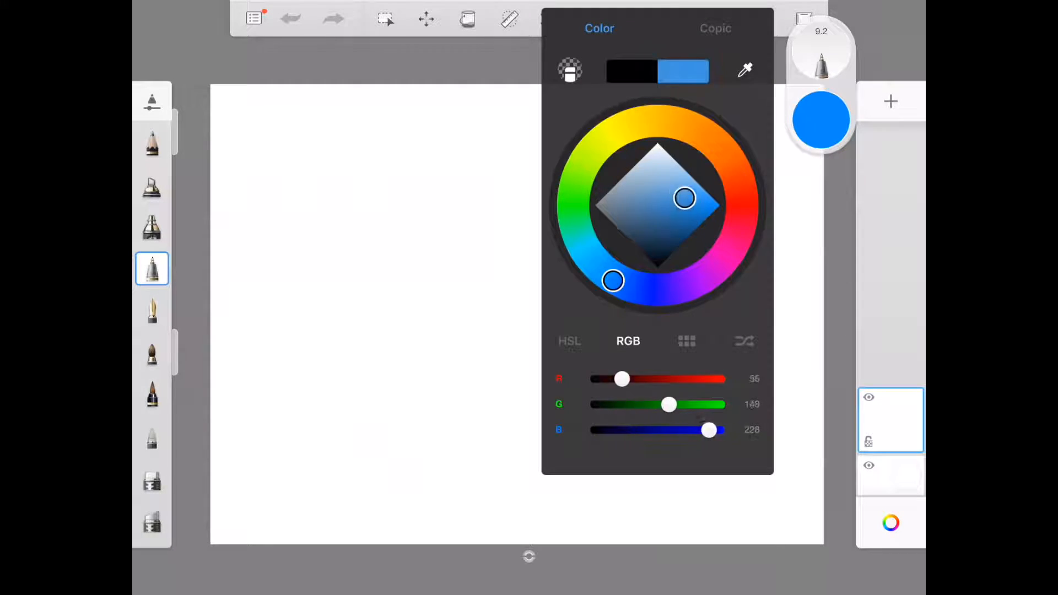
drag(683, 197, 653, 251)
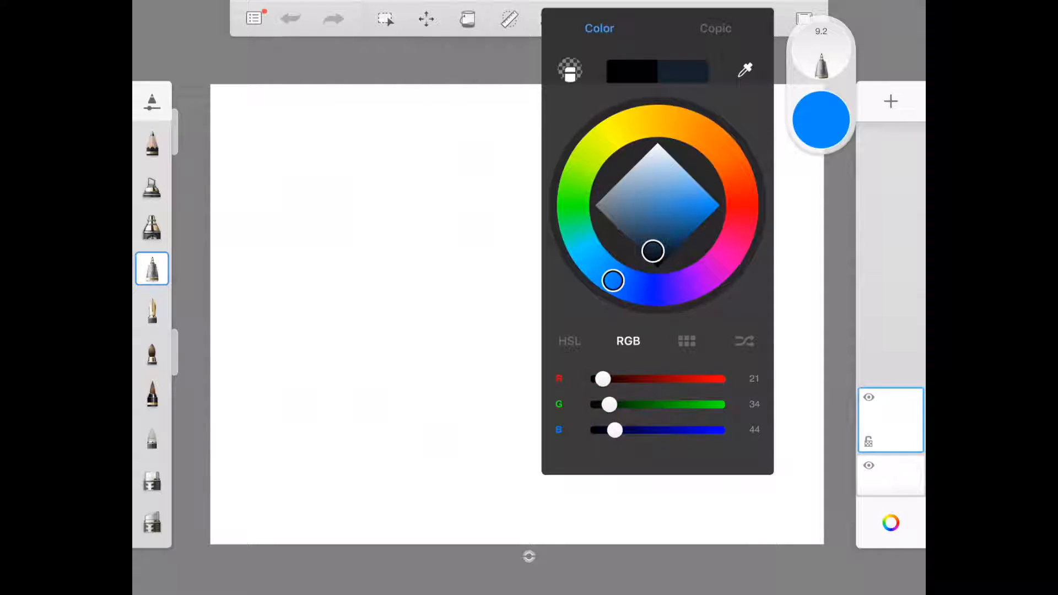
drag(654, 252, 719, 205)
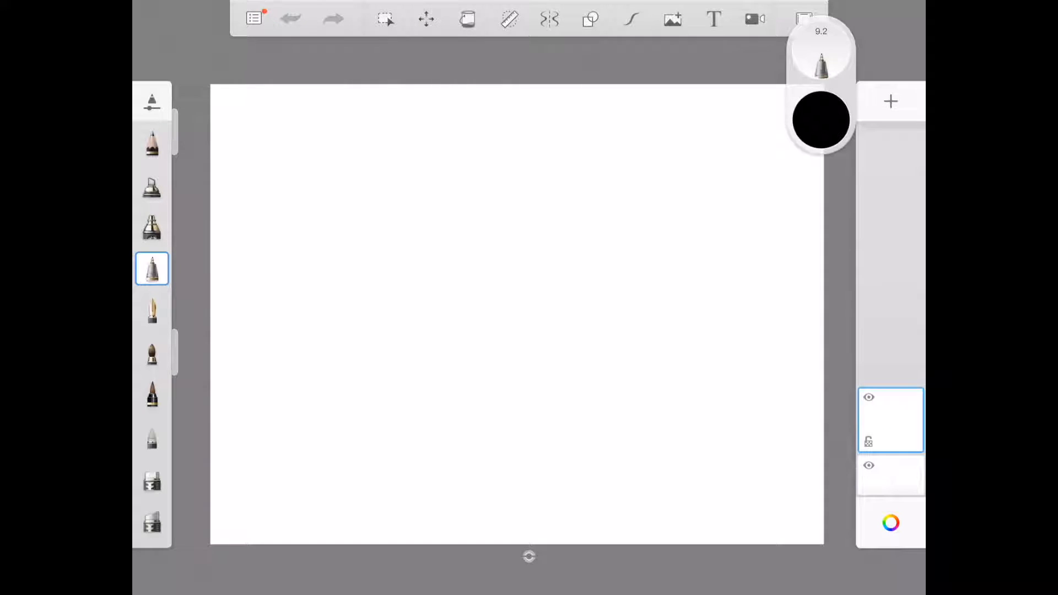
Step: Draw a wavy hill line across the canvas and start the snowman's body outline
drag(270, 390, 823, 341)
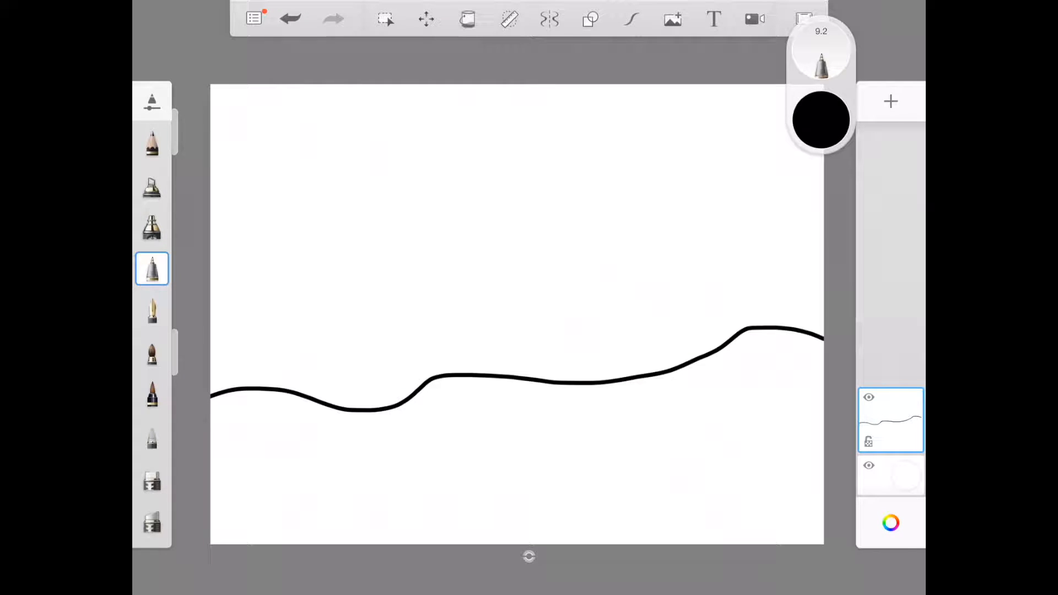
drag(405, 158, 353, 236)
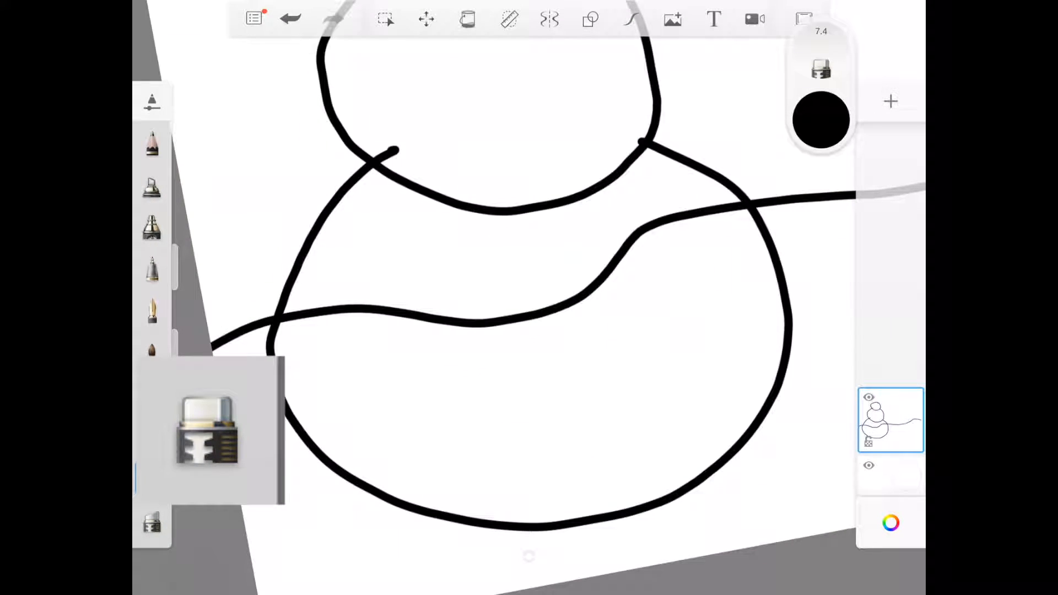
Step: Switch to the Eraser to rub out the hill line crossing the snowman circles
click(152, 477)
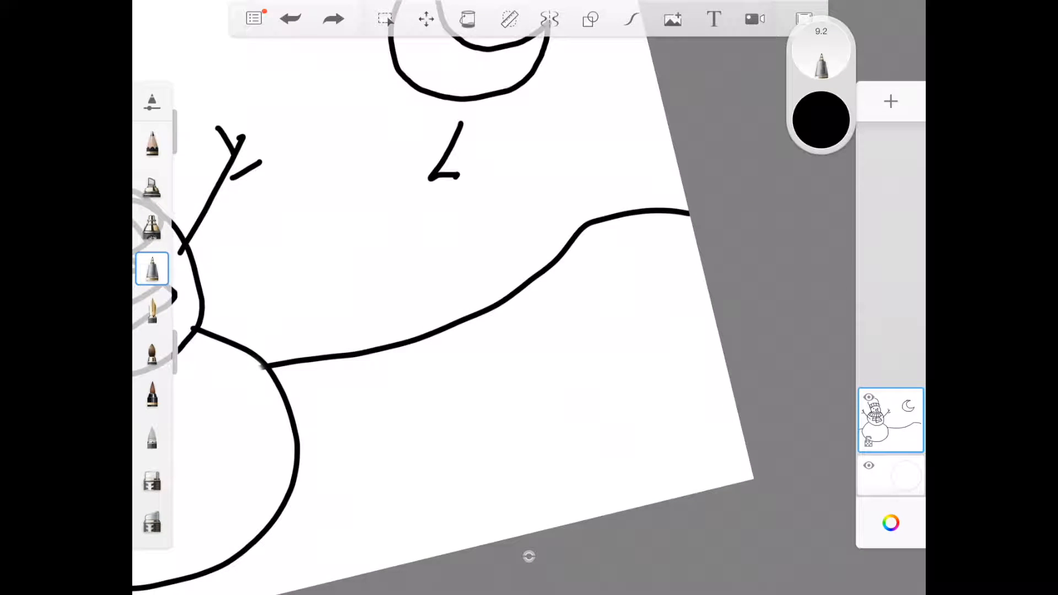
Step: Draw the zigzag pine tree outline to the right of the snowman
drag(459, 124, 432, 311)
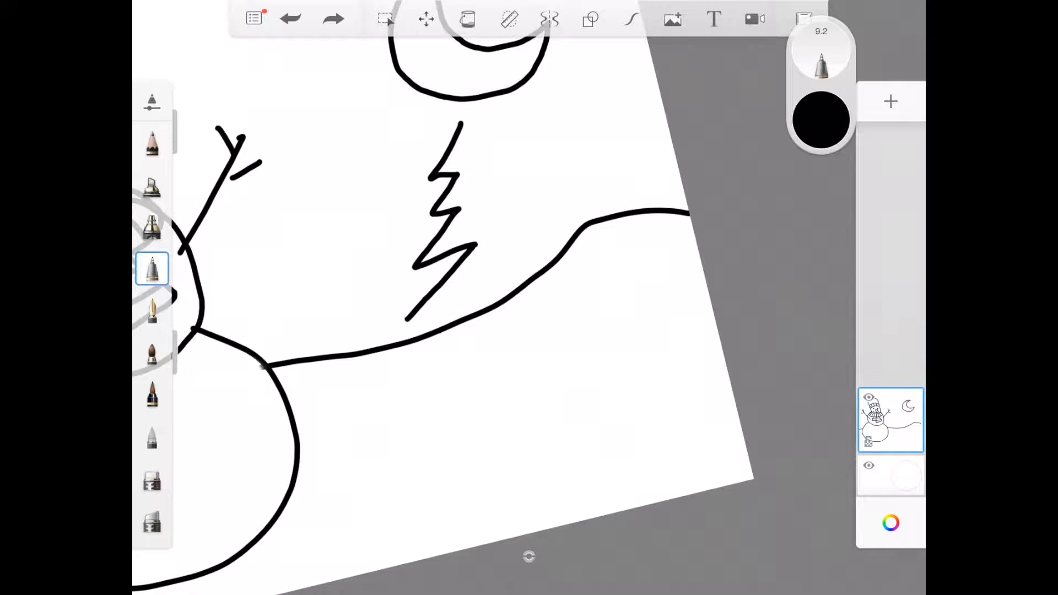
drag(512, 175, 614, 260)
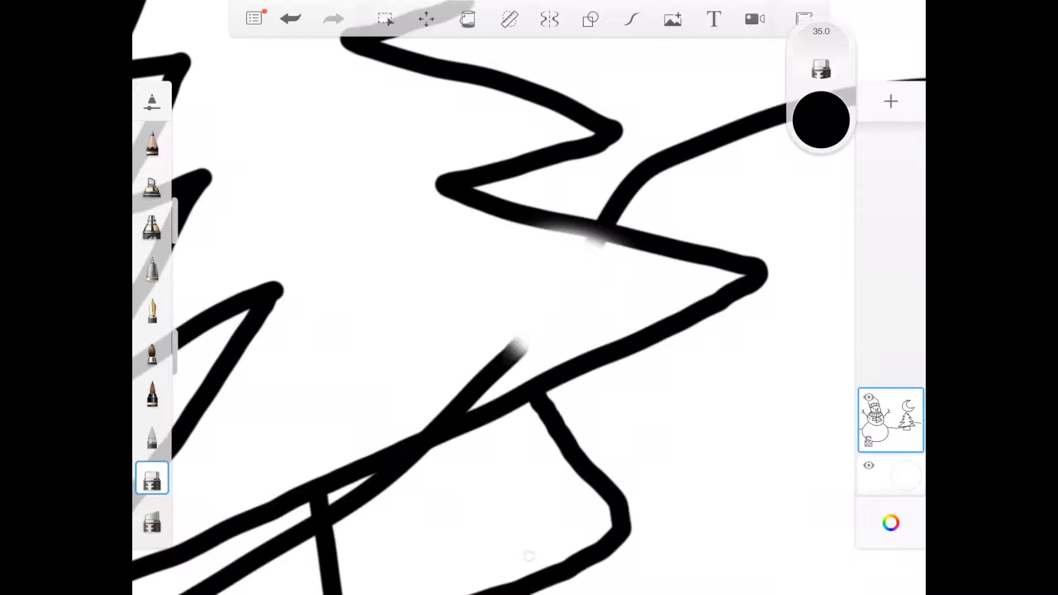
Step: Erase the hill line and overlapping strokes inside the pine tree
drag(512, 343, 432, 432)
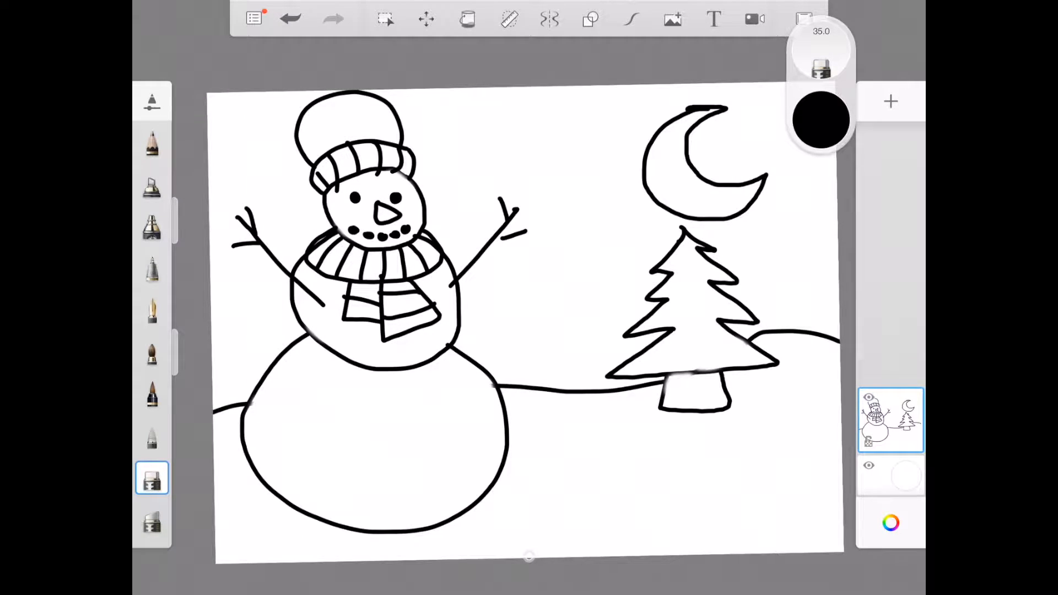
Step: Fill the sky dark blue with the Fill tool, then pick brown and fill the tree trunk
click(152, 479)
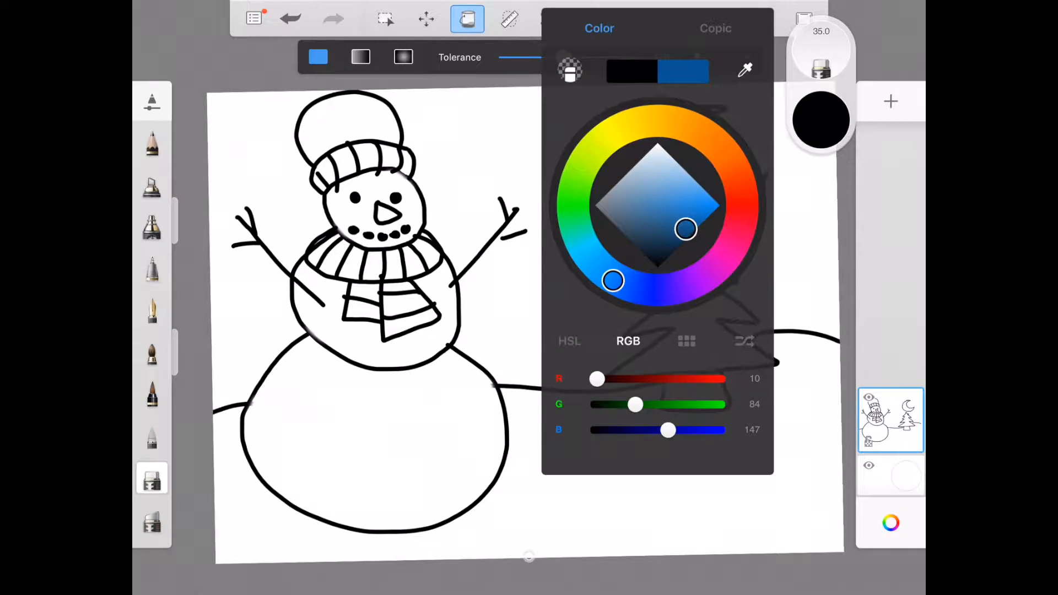
click(152, 269)
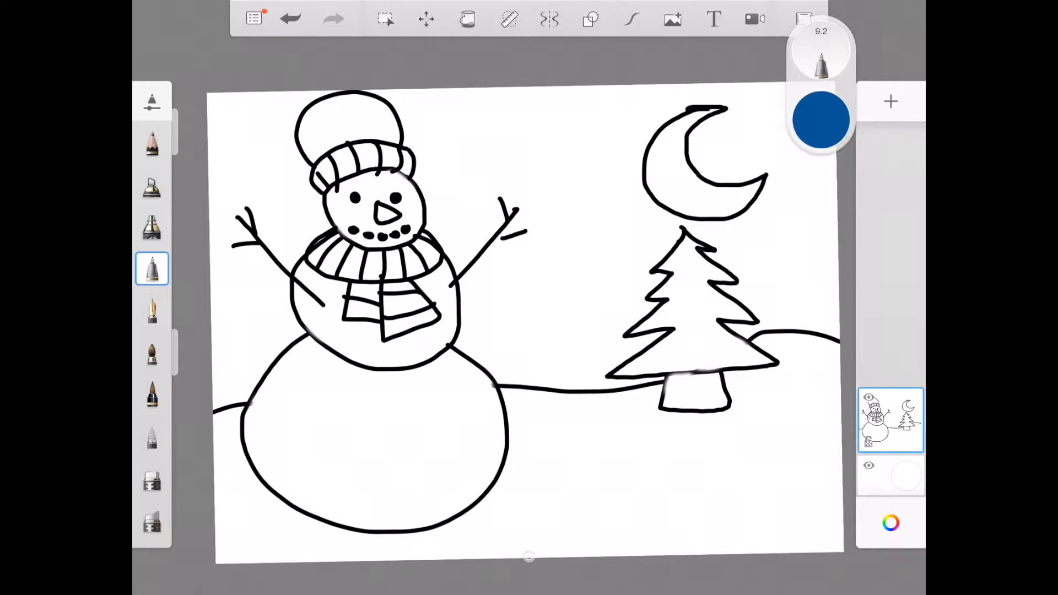
click(467, 19)
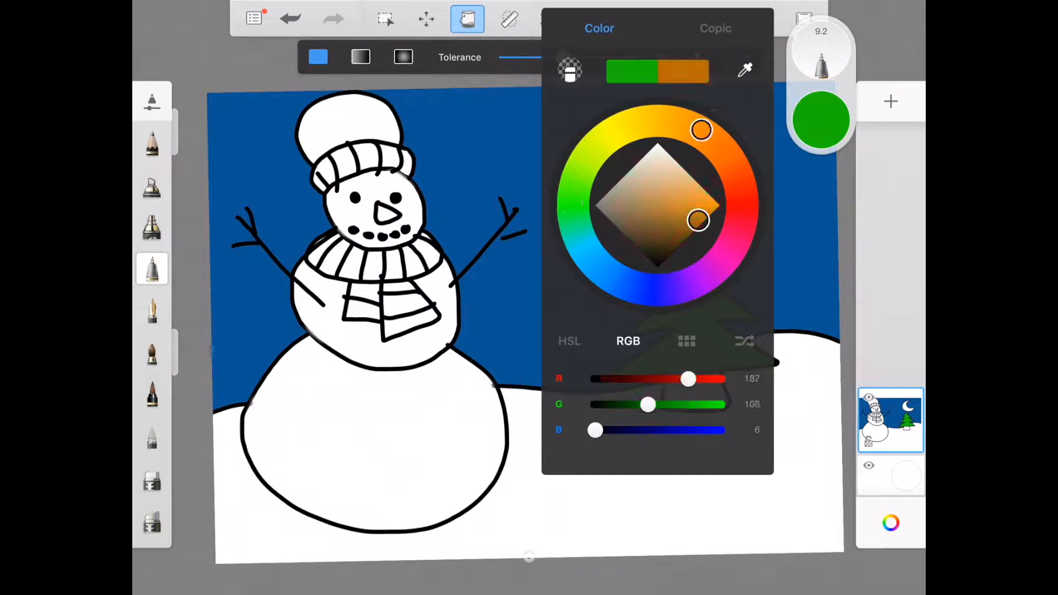
drag(698, 220, 681, 220)
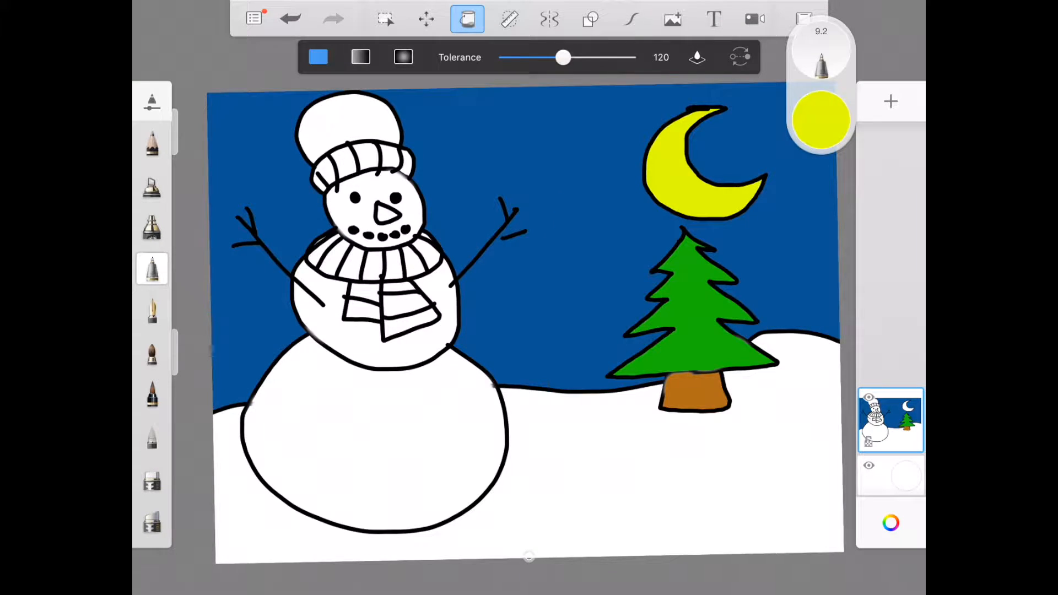
click(821, 121)
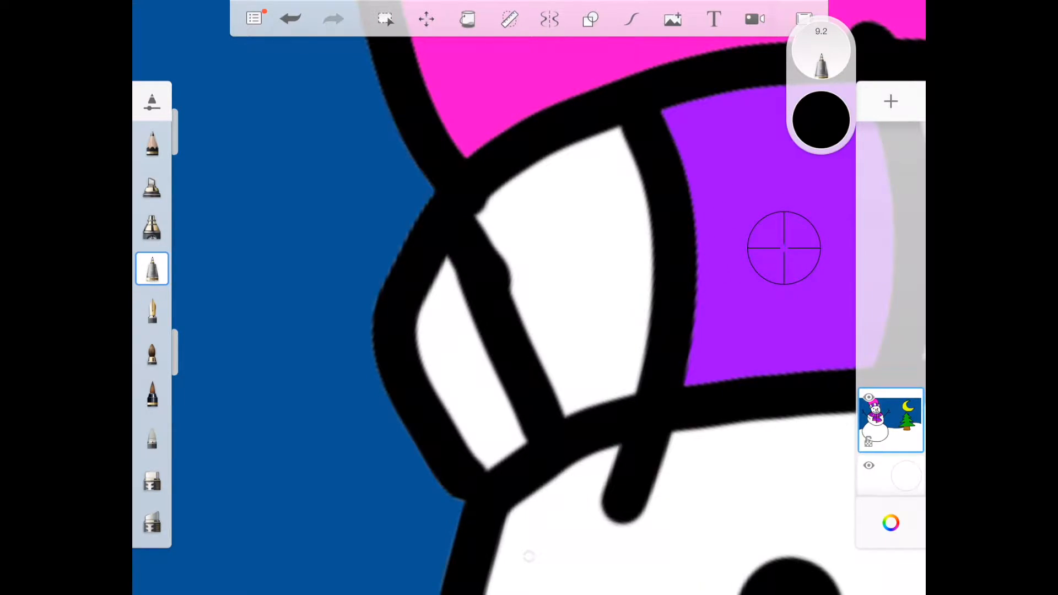
Step: Sample purple and pink from the hat and fill alternating hat stripes with them
click(784, 248)
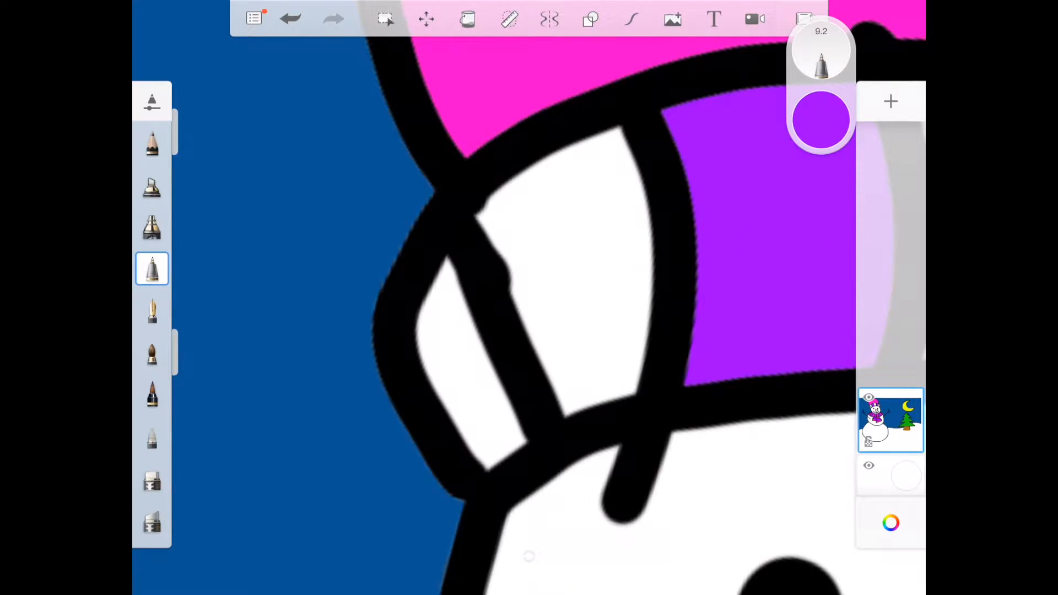
click(467, 19)
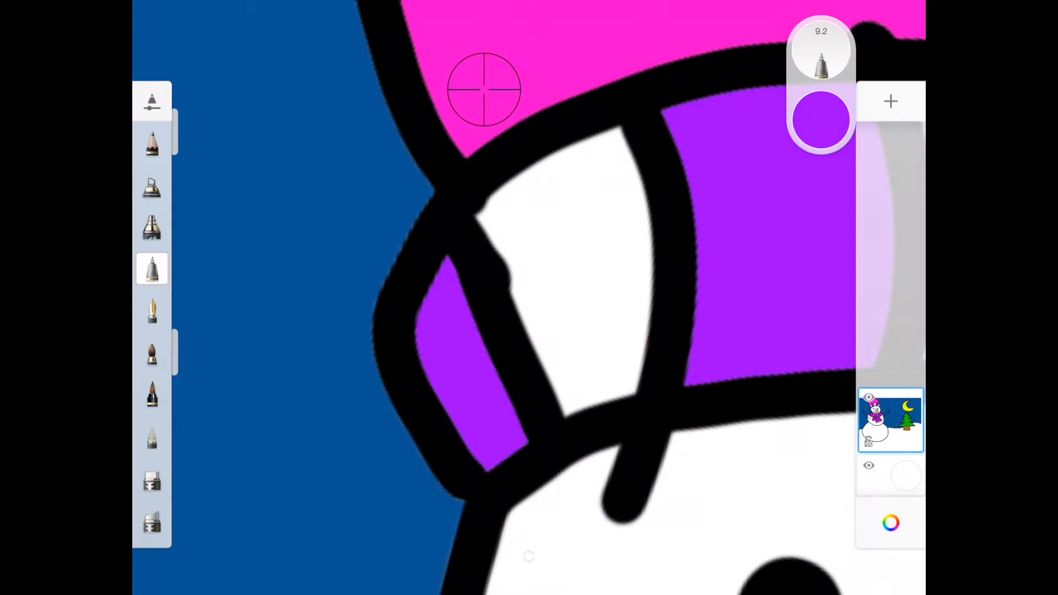
click(467, 18)
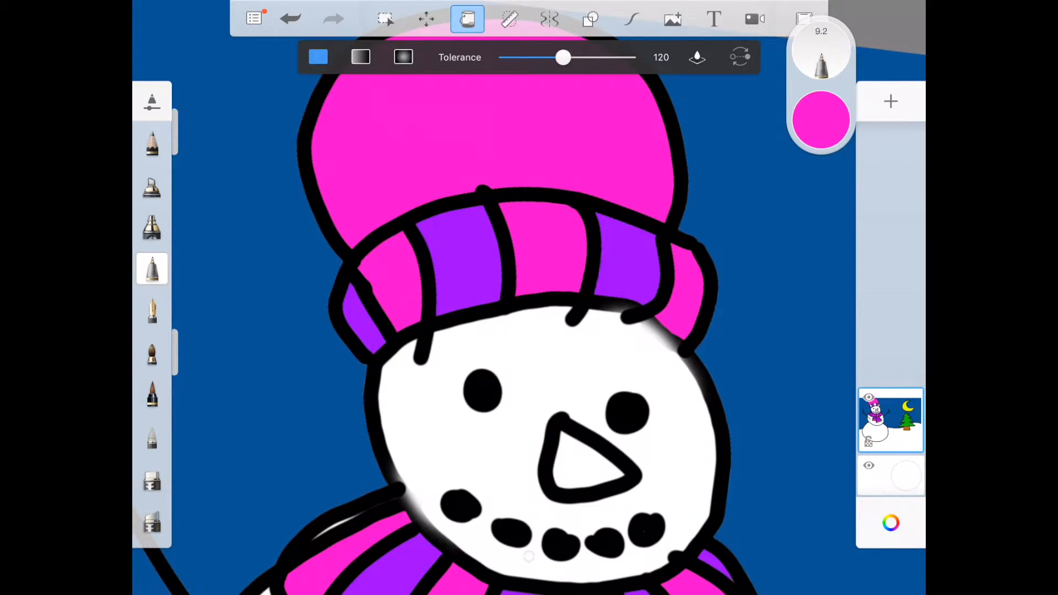
click(821, 121)
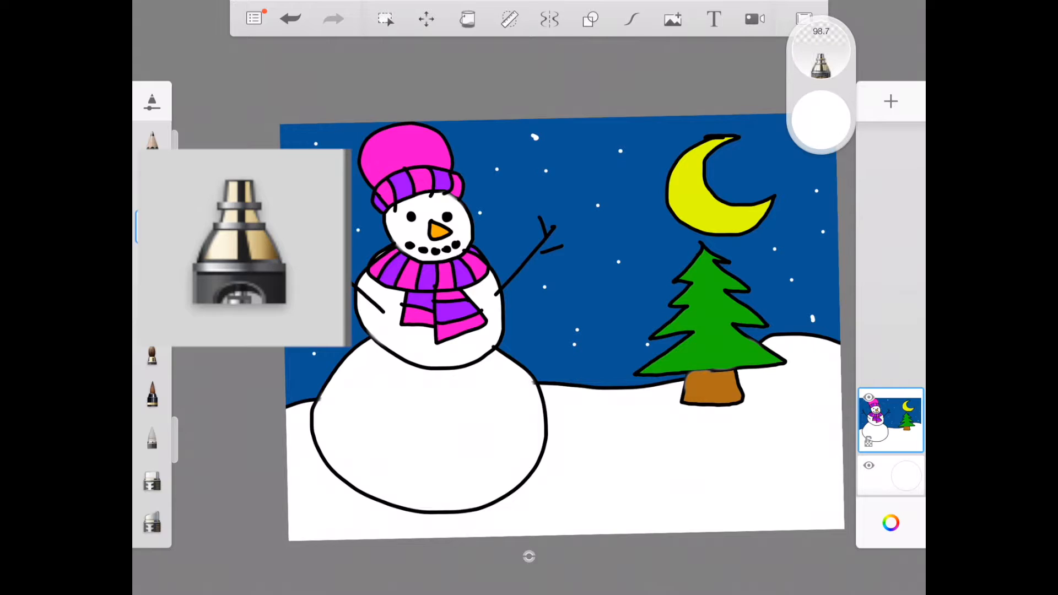
Step: Shade with the Airbrush in a pale grey-blue, then bring up the share options
click(890, 523)
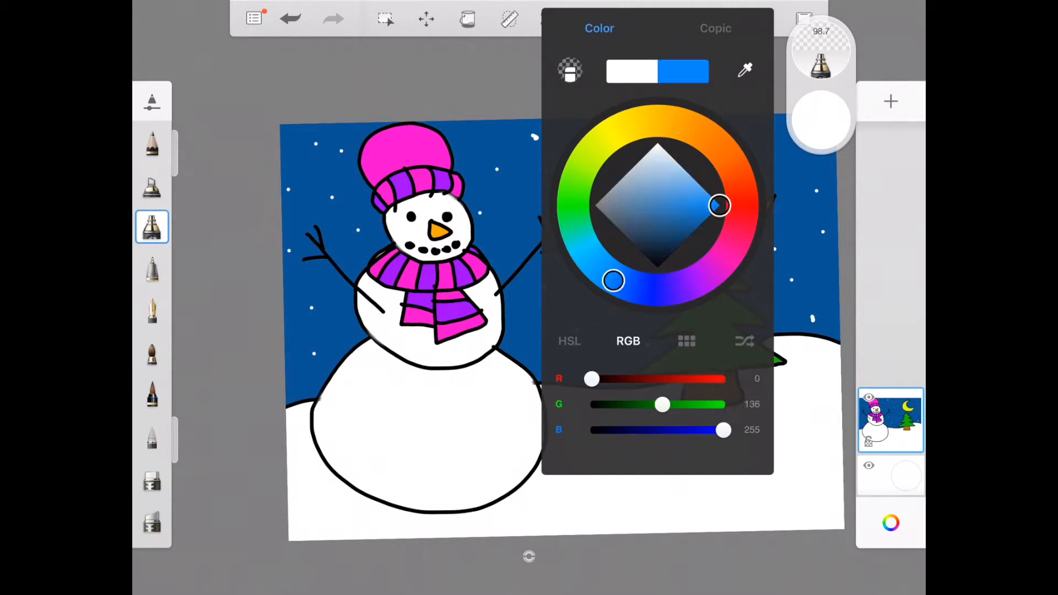
drag(718, 205, 632, 188)
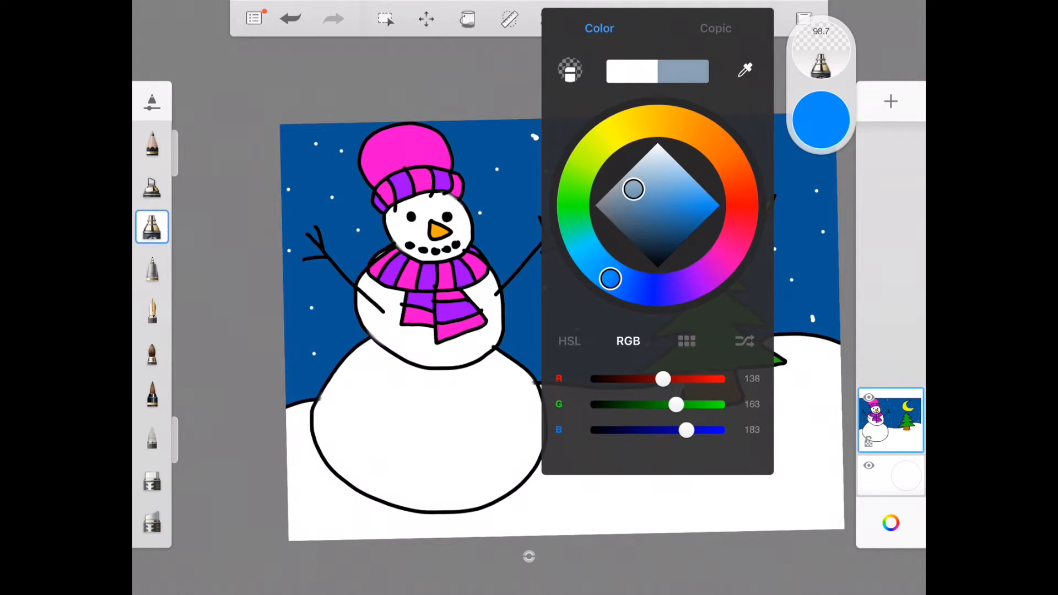
drag(632, 189, 661, 188)
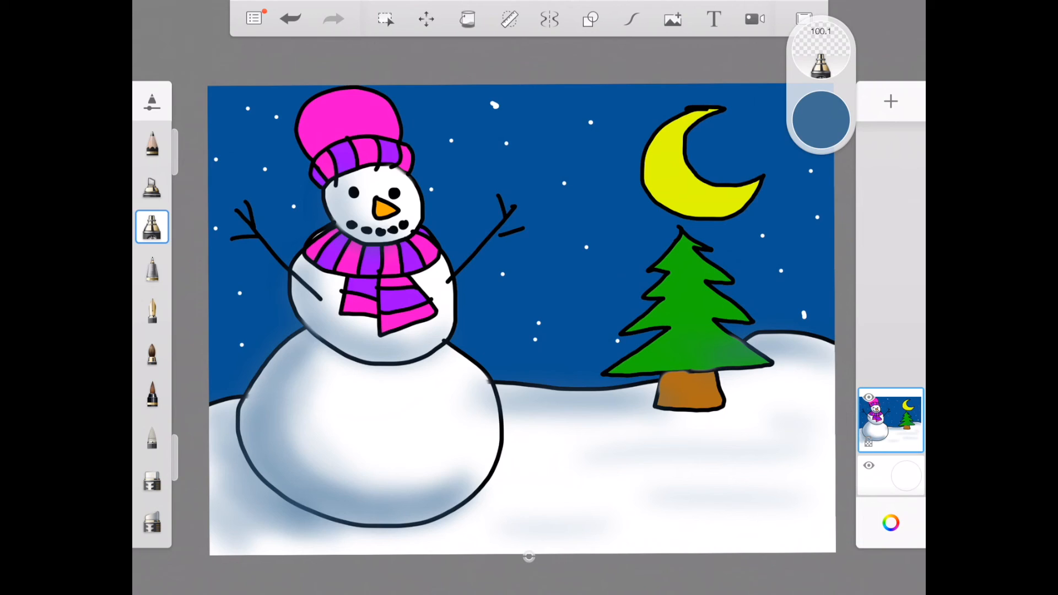
click(254, 19)
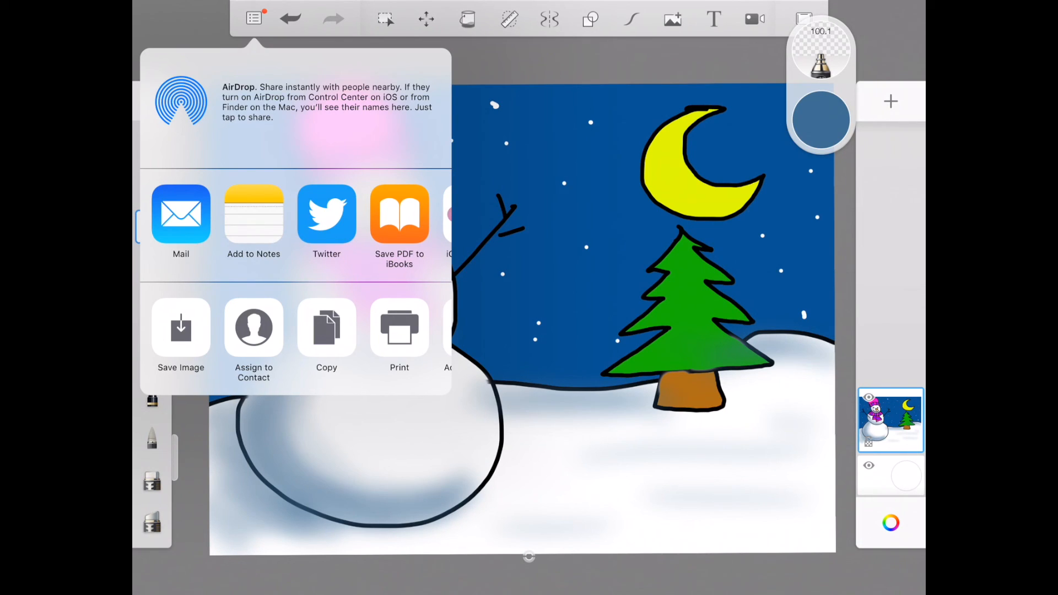